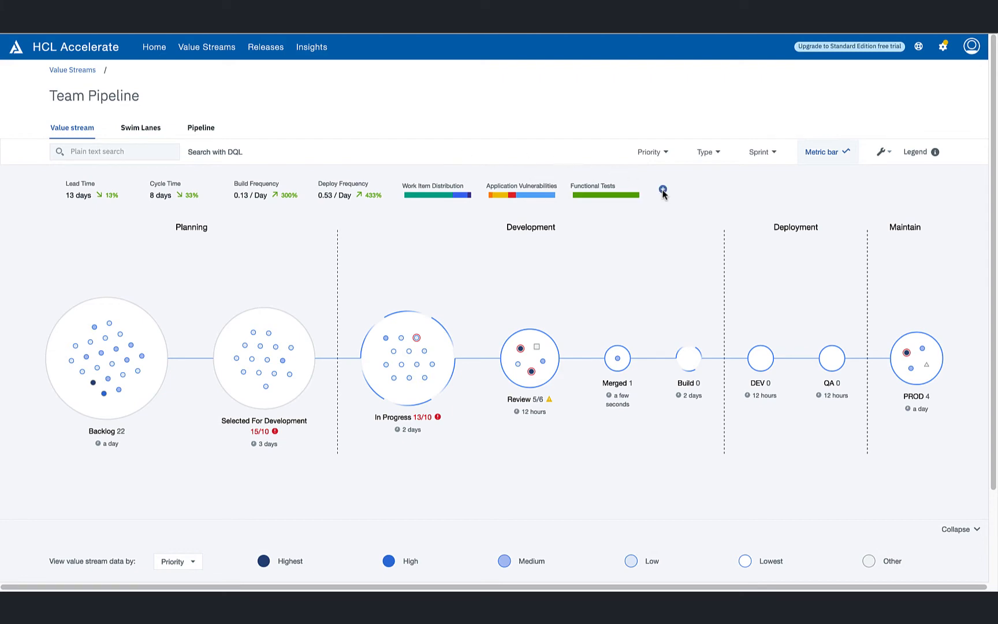
- Add the Bottleneck metric to the Team Pipeline metric bar, flagging Selected For Development
click(662, 191)
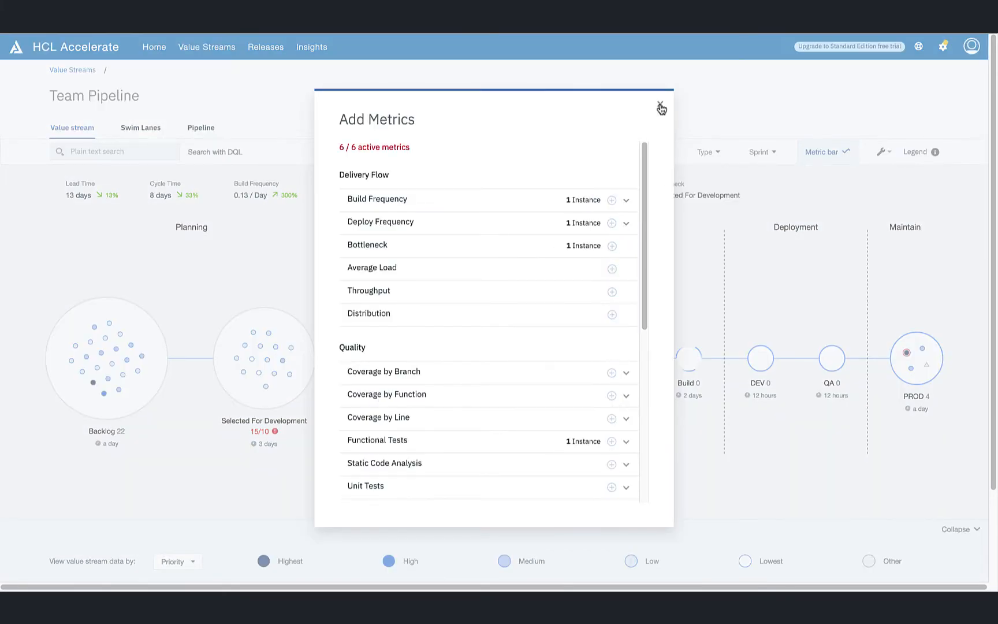
click(661, 106)
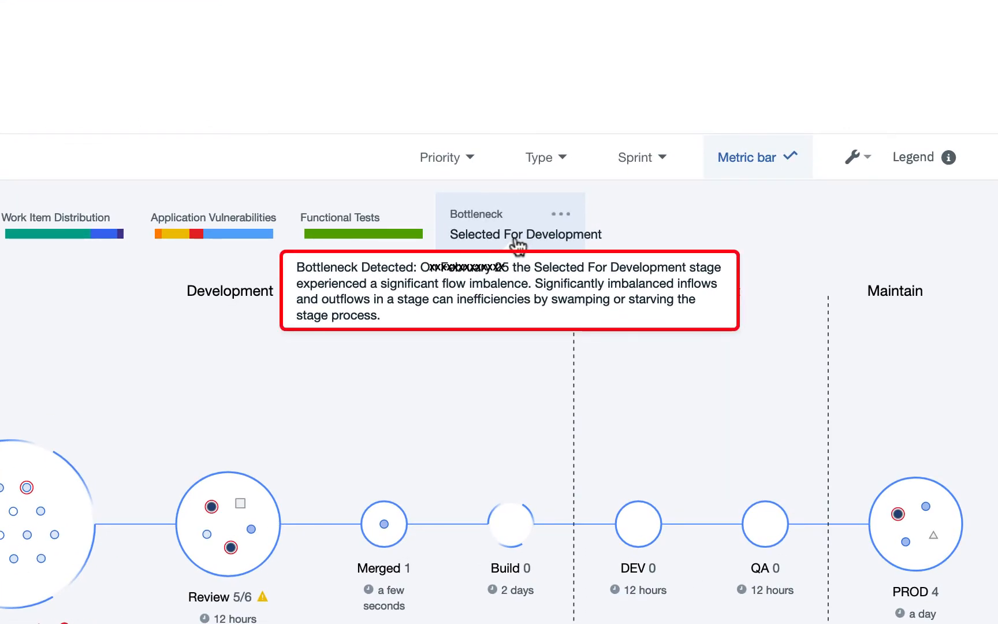
scroll(up, 3)
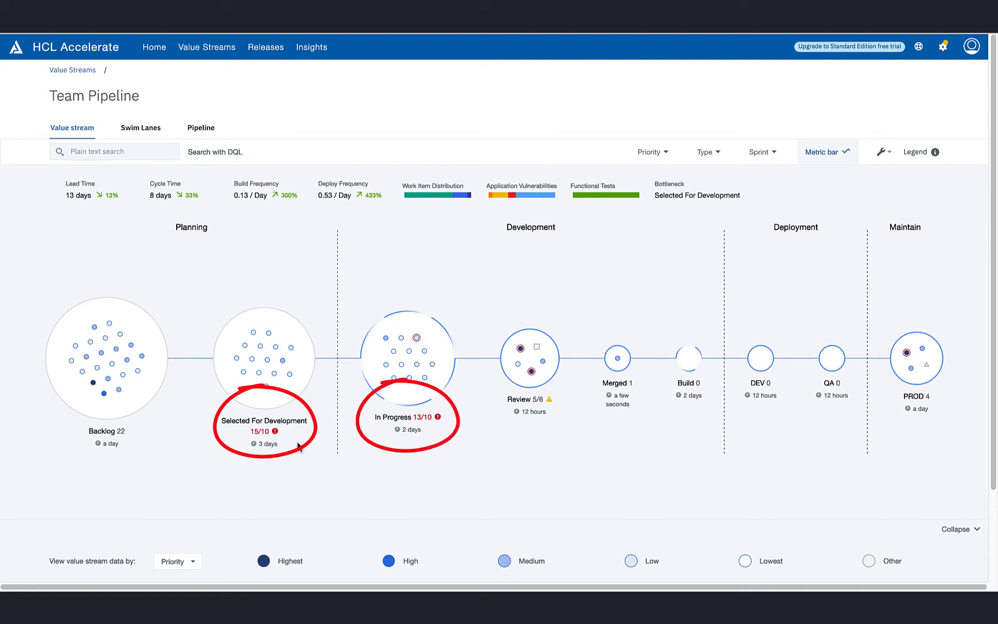
mouse_move(336, 442)
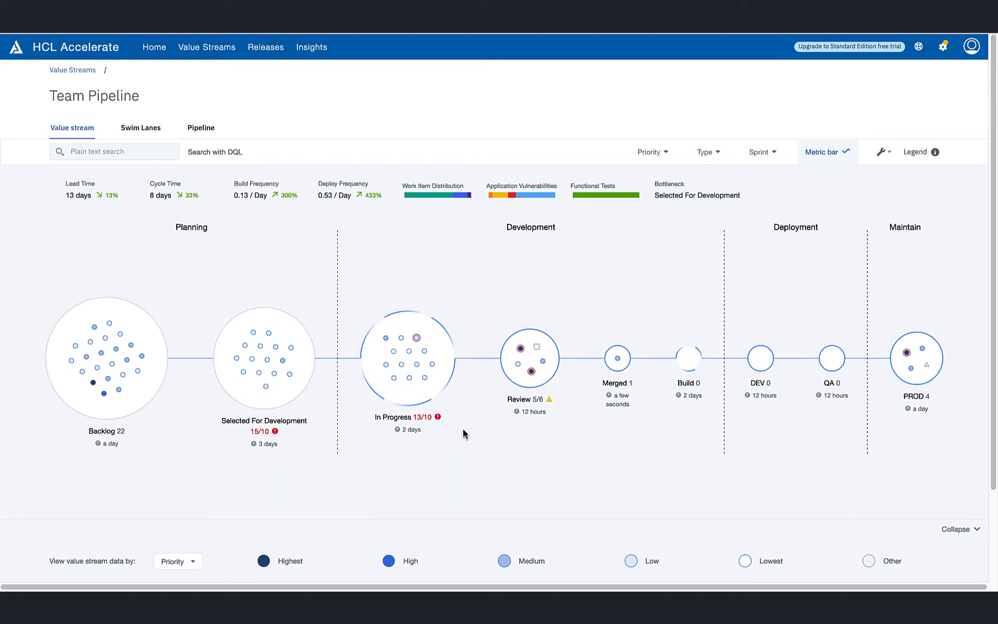
mouse_move(430, 364)
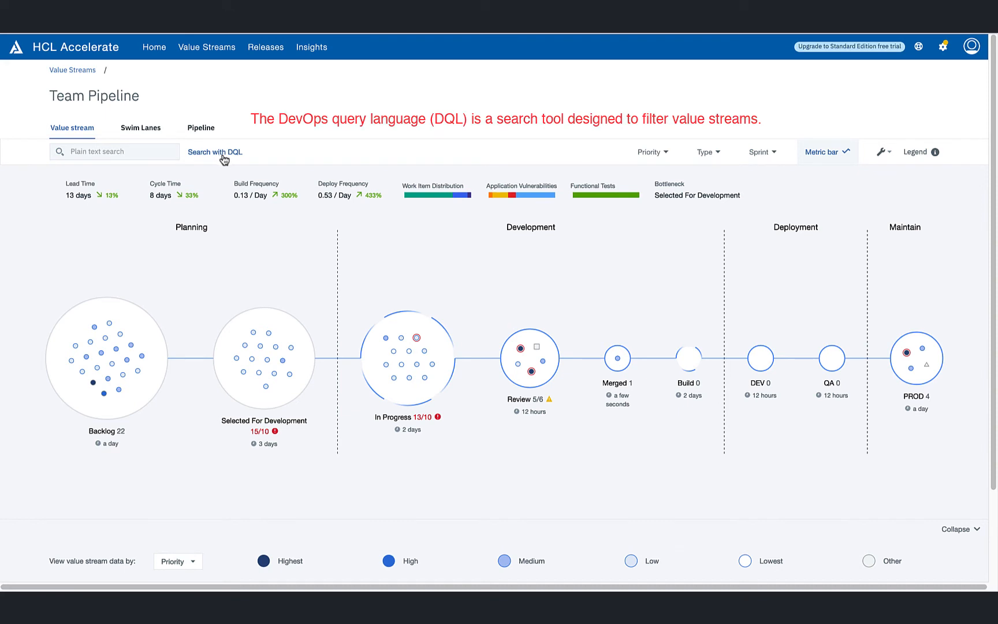
- Switch the Team Pipeline search to DQL mode for the issue.labels="unplanned" filter
click(215, 152)
text(issue.labels="unplanned")
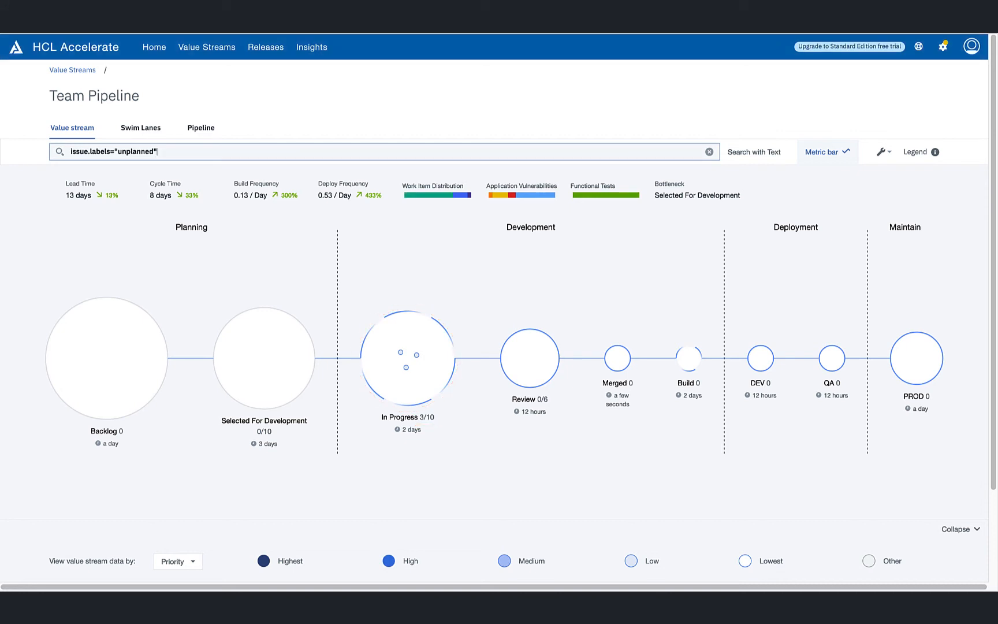
click(400, 351)
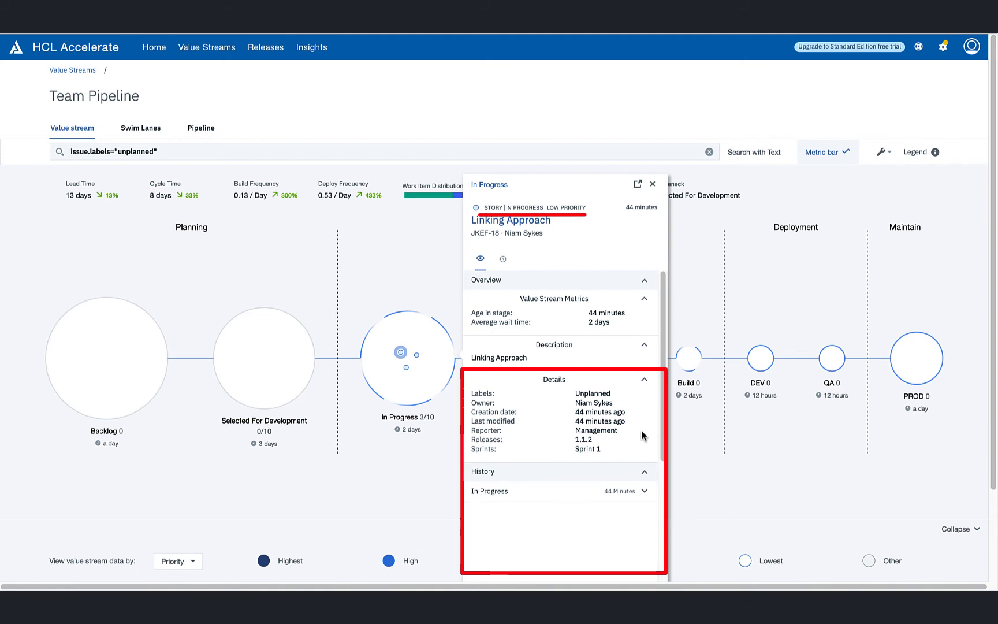
mouse_move(638, 520)
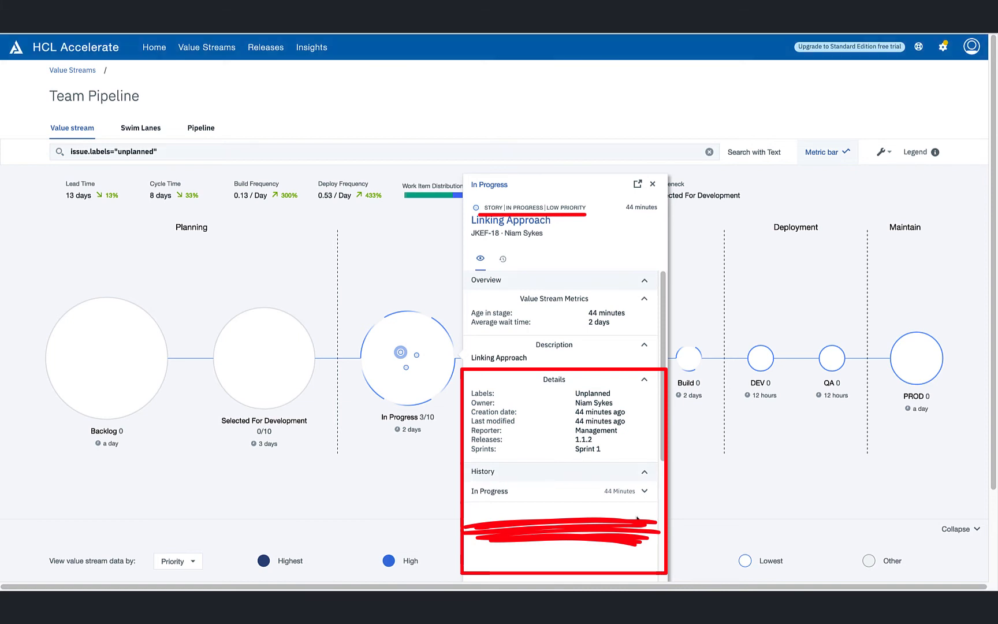
mouse_move(653, 183)
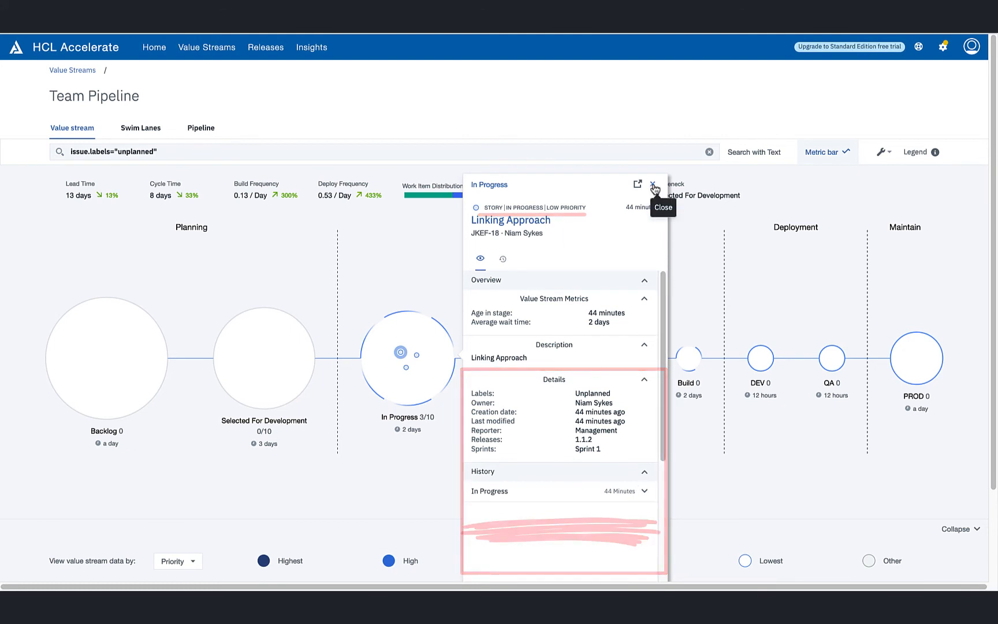
click(652, 185)
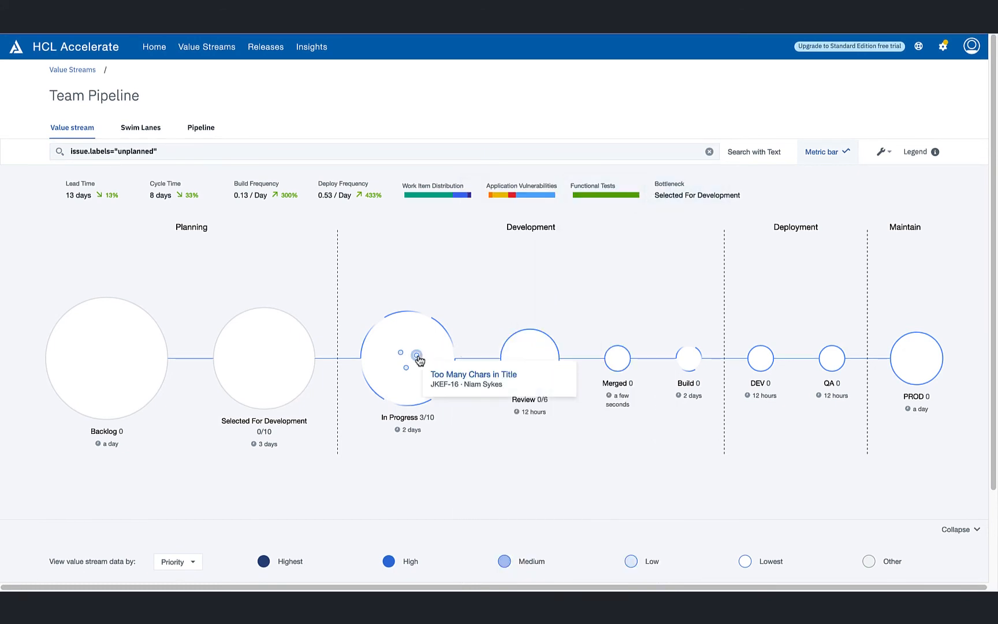
mouse_move(404, 373)
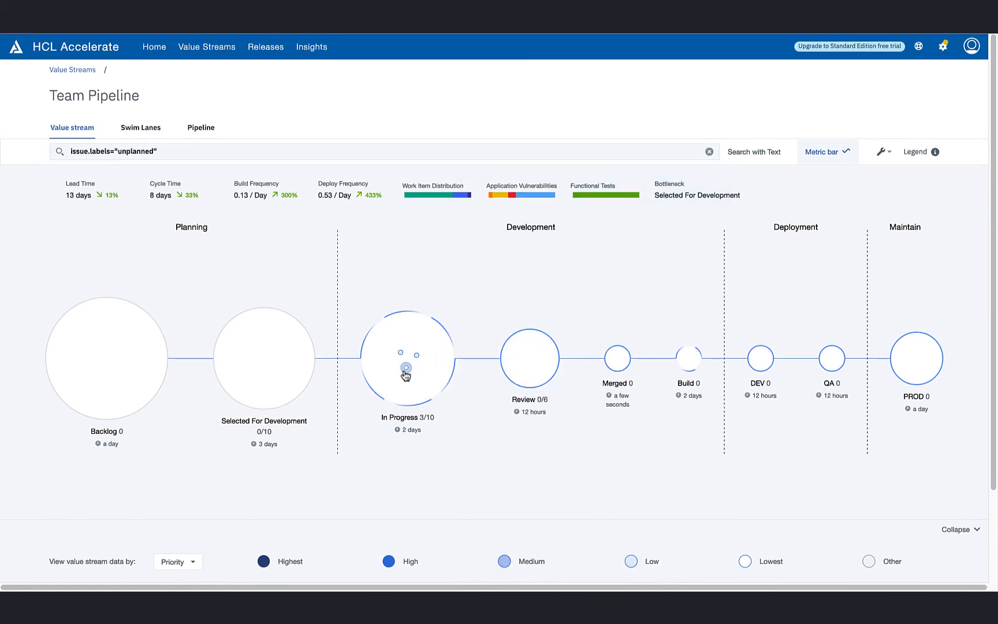
mouse_move(406, 372)
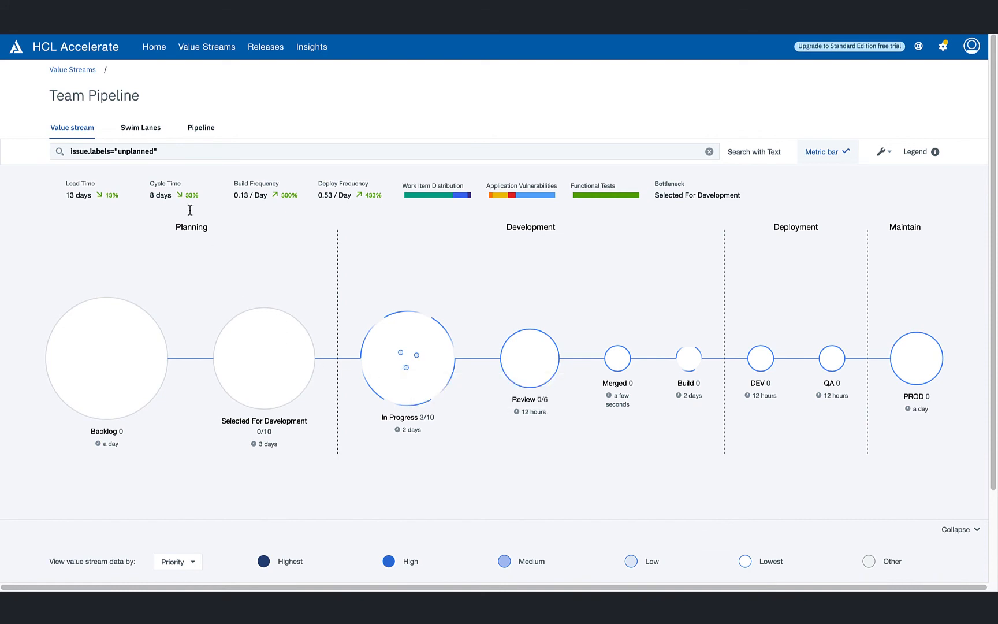
- Show the filtered pipeline in Swim Lanes with value stream data viewed by Sprint
click(141, 129)
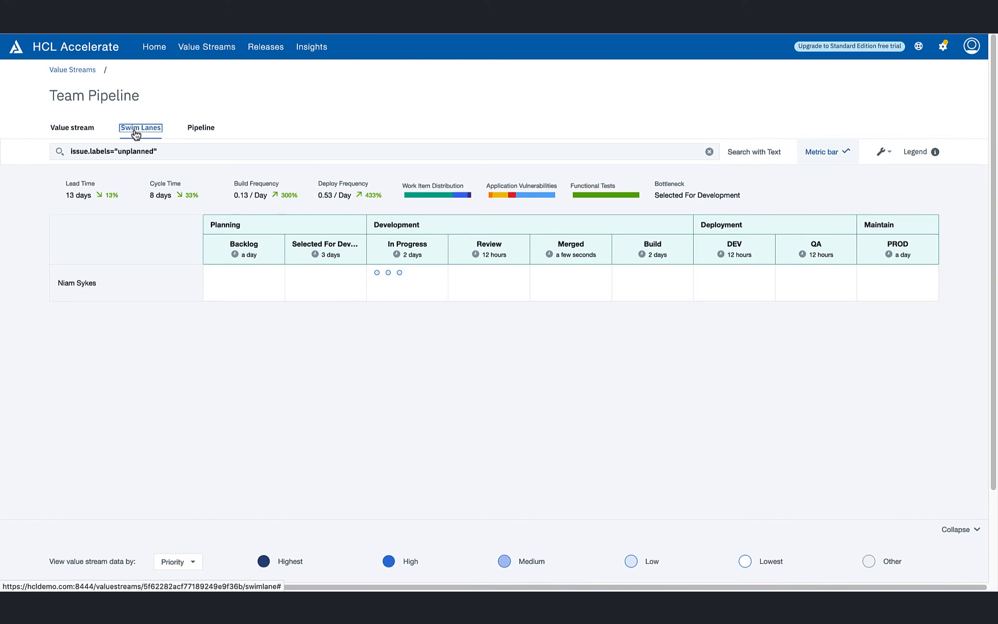
mouse_move(117, 297)
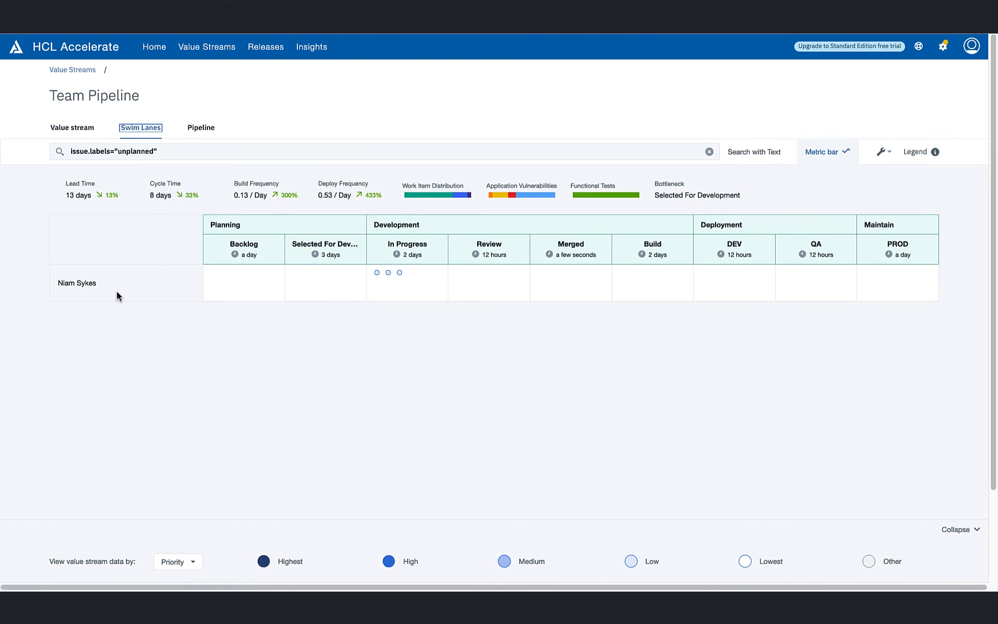
mouse_move(189, 512)
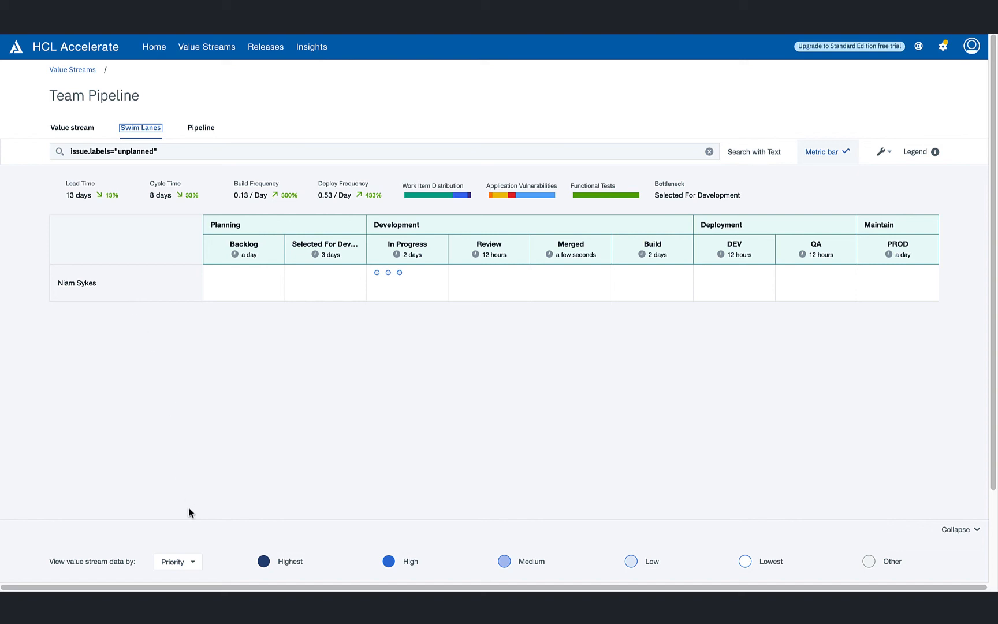
click(177, 561)
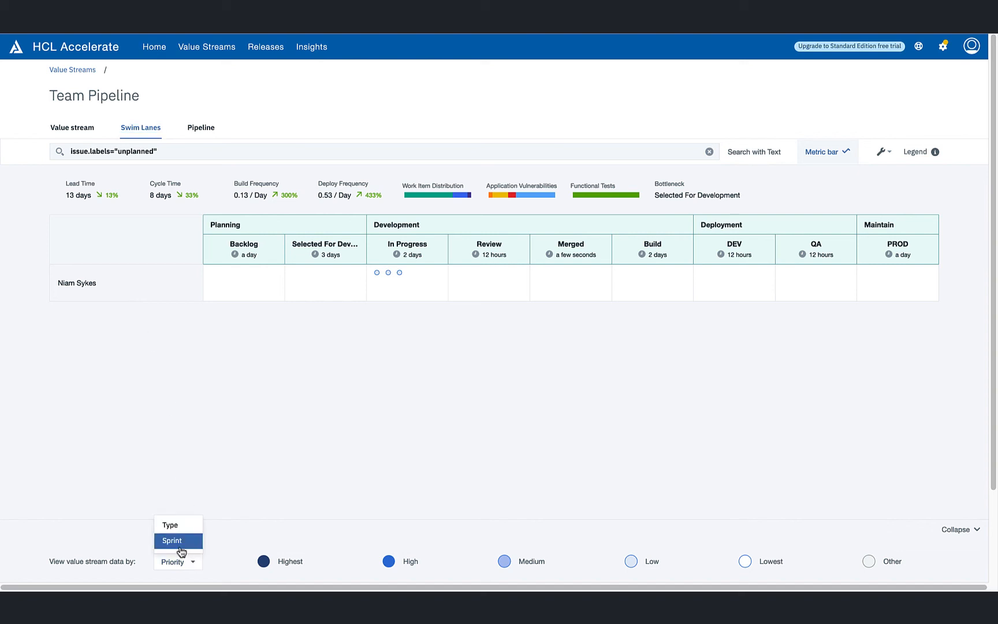
click(171, 541)
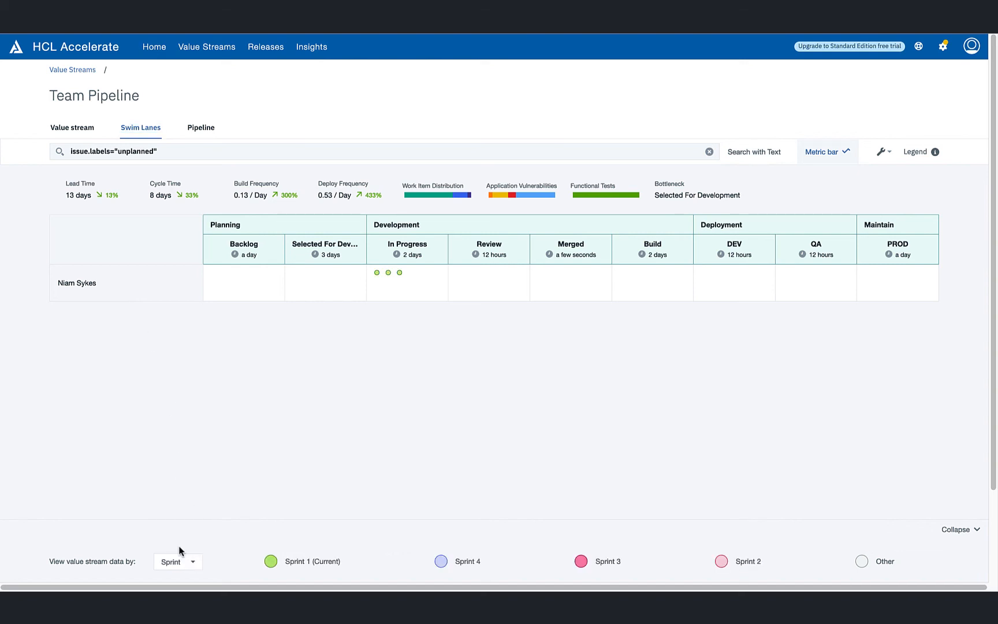
mouse_move(236, 570)
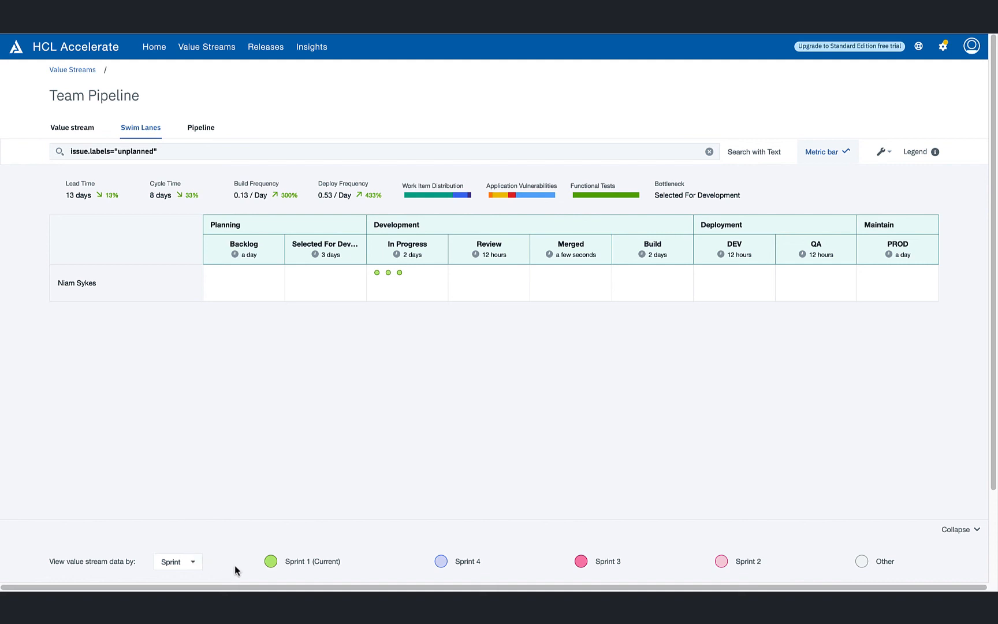
mouse_move(237, 570)
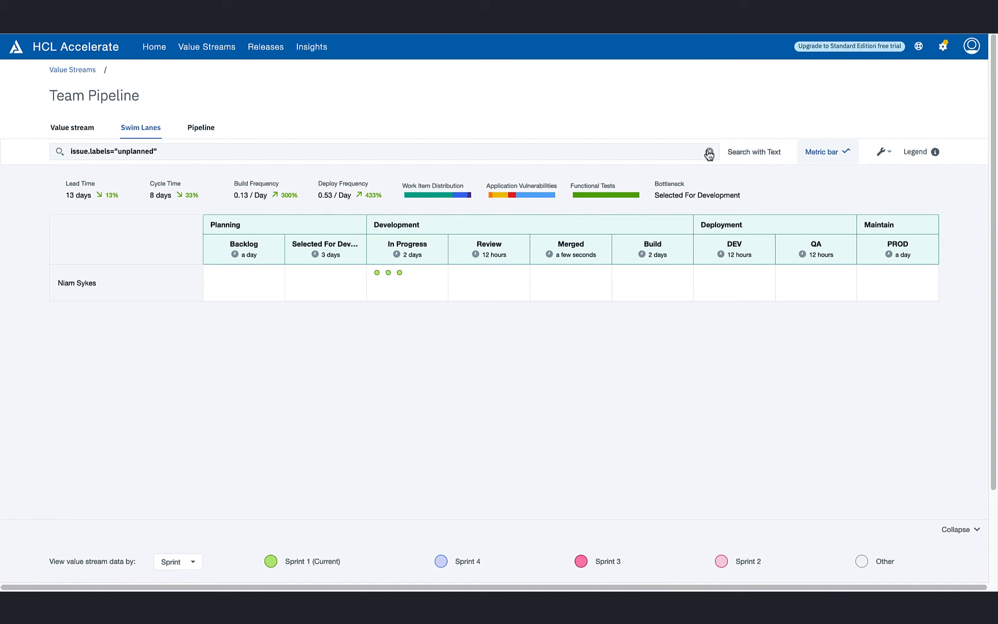
- Clear the issue.labels="unplanned" DQL query so all work items appear
click(709, 154)
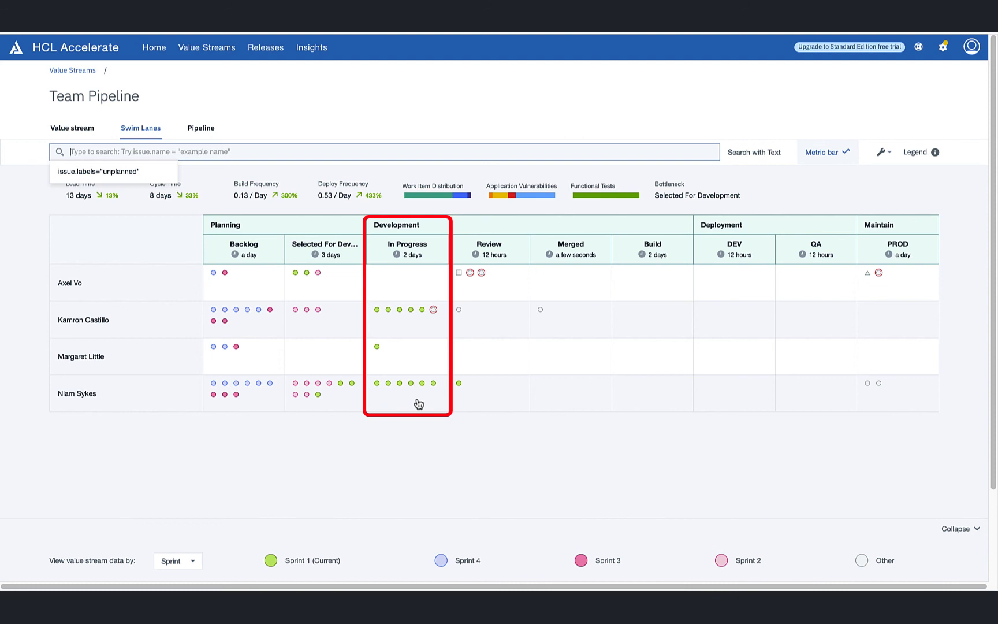
click(72, 128)
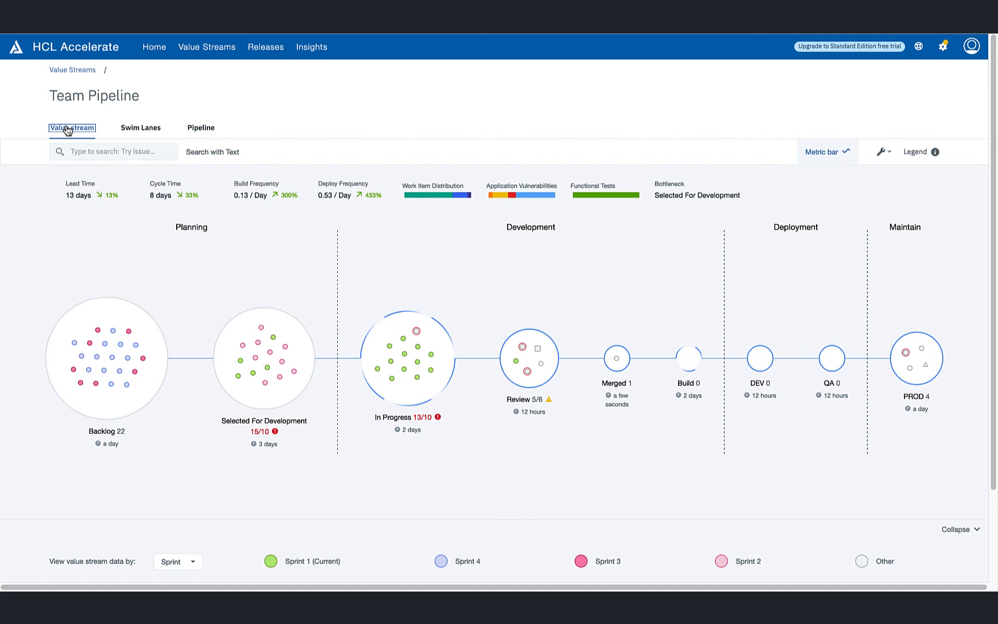
mouse_move(364, 130)
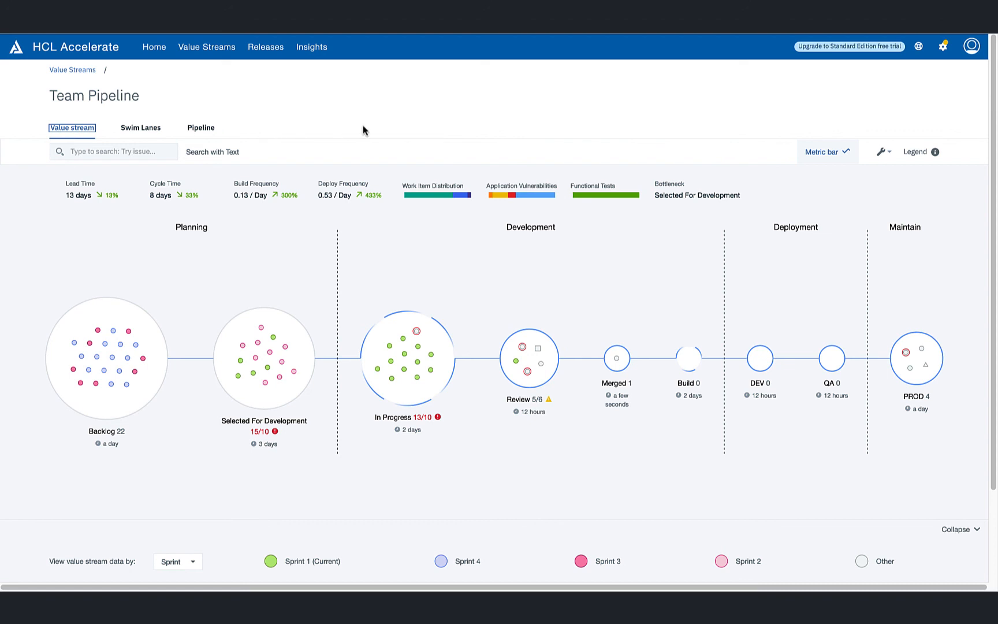
mouse_move(398, 136)
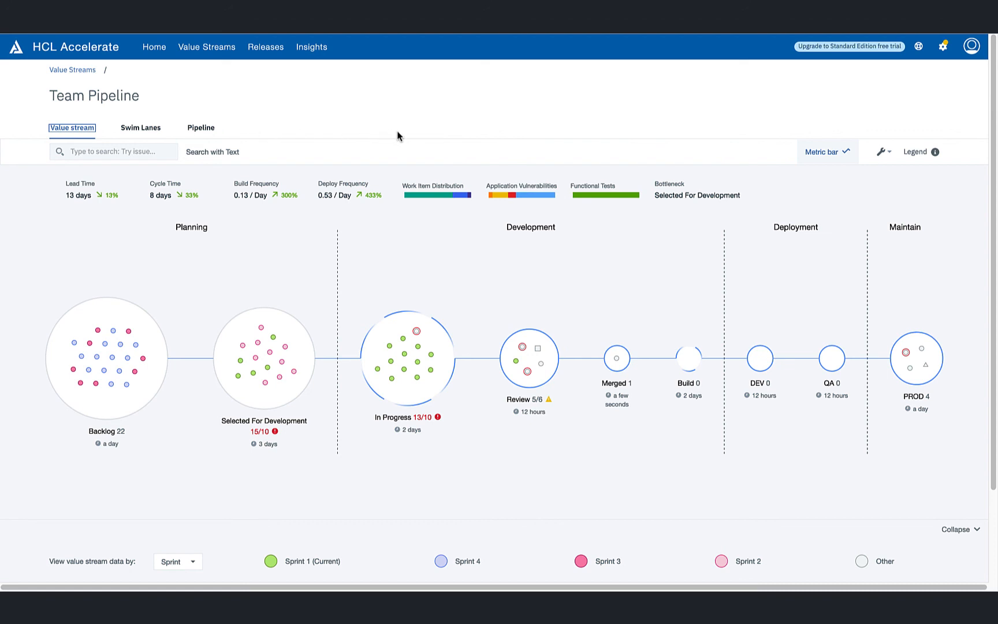